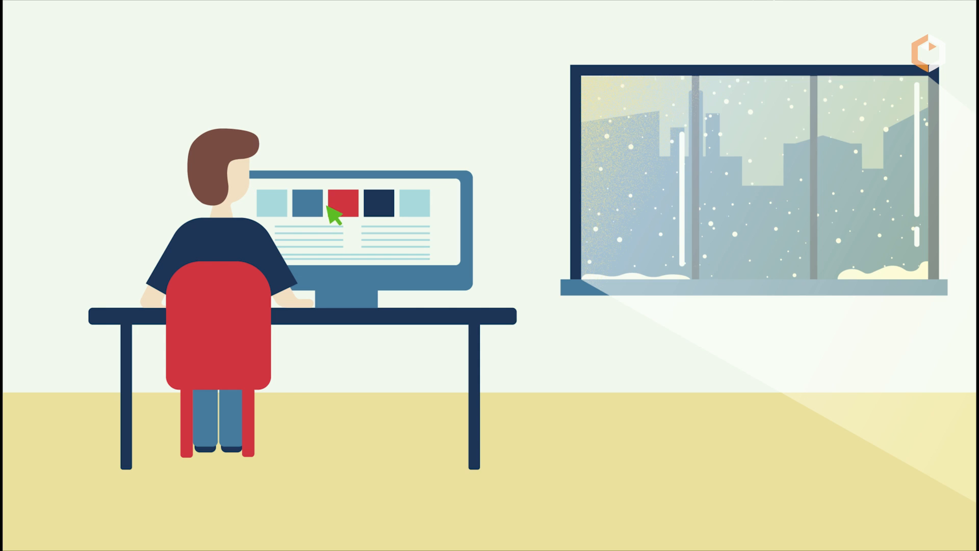
pyautogui.moveTo(275, 218)
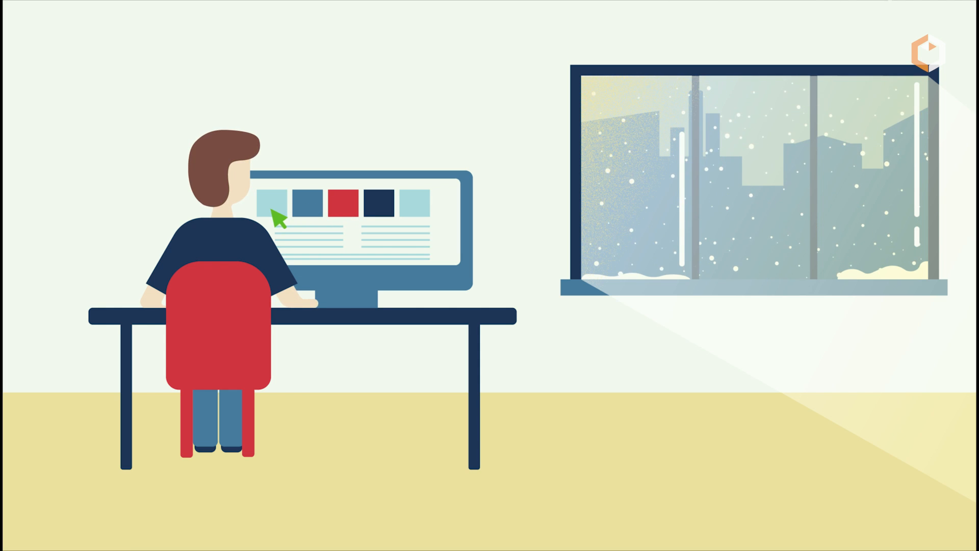